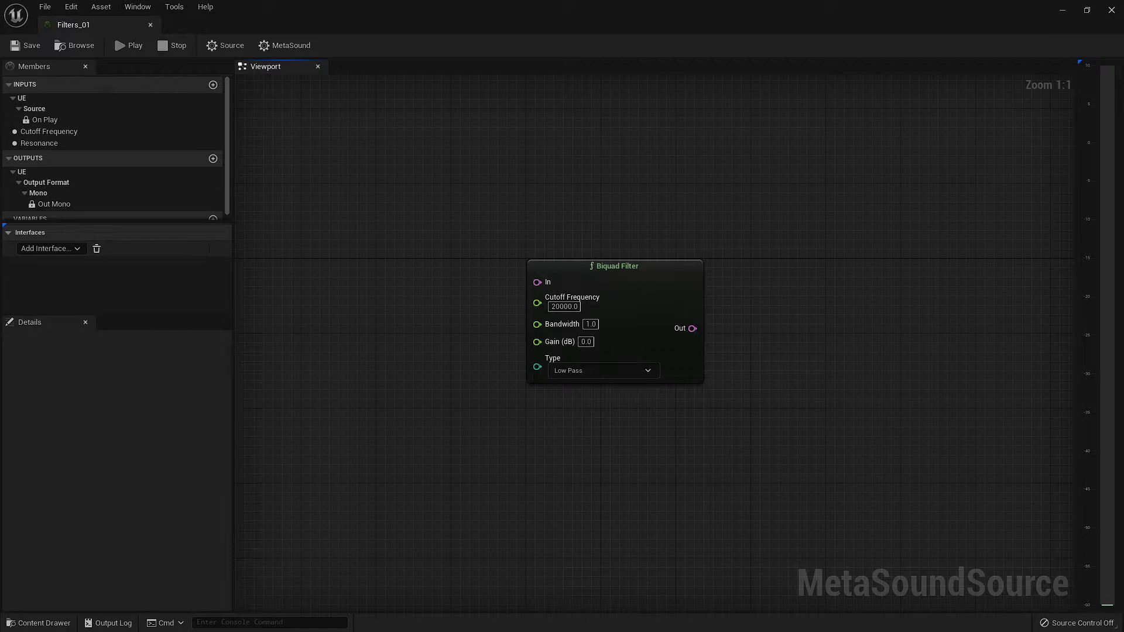
{"action": "mouse_move", "coordinate": [537, 282]}
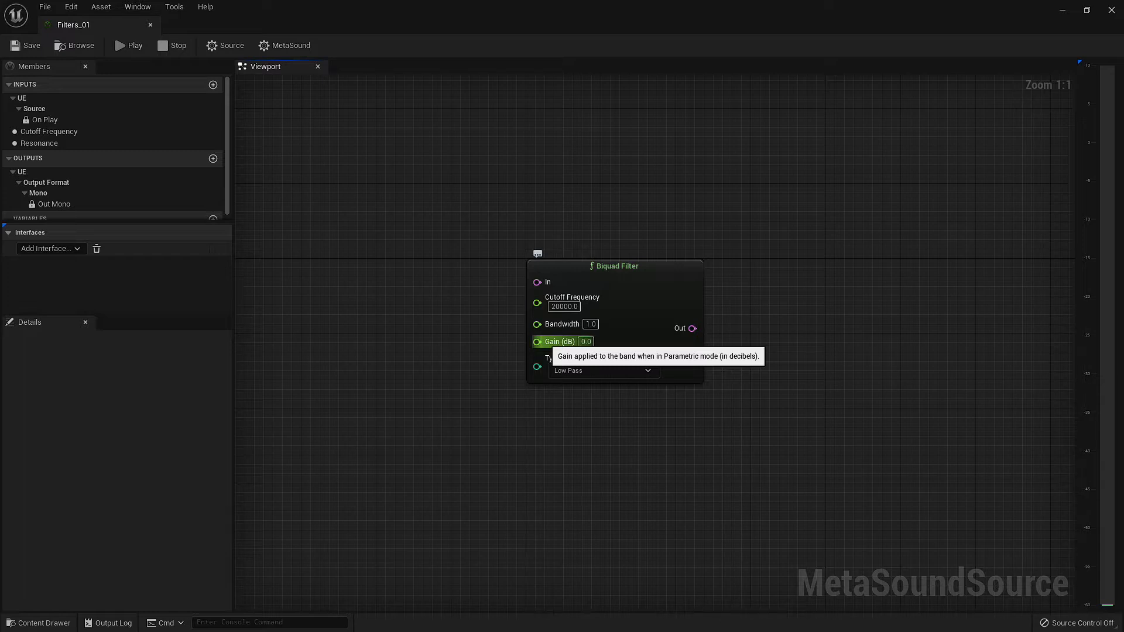
{"action": "mouse_move", "coordinate": [551, 358]}
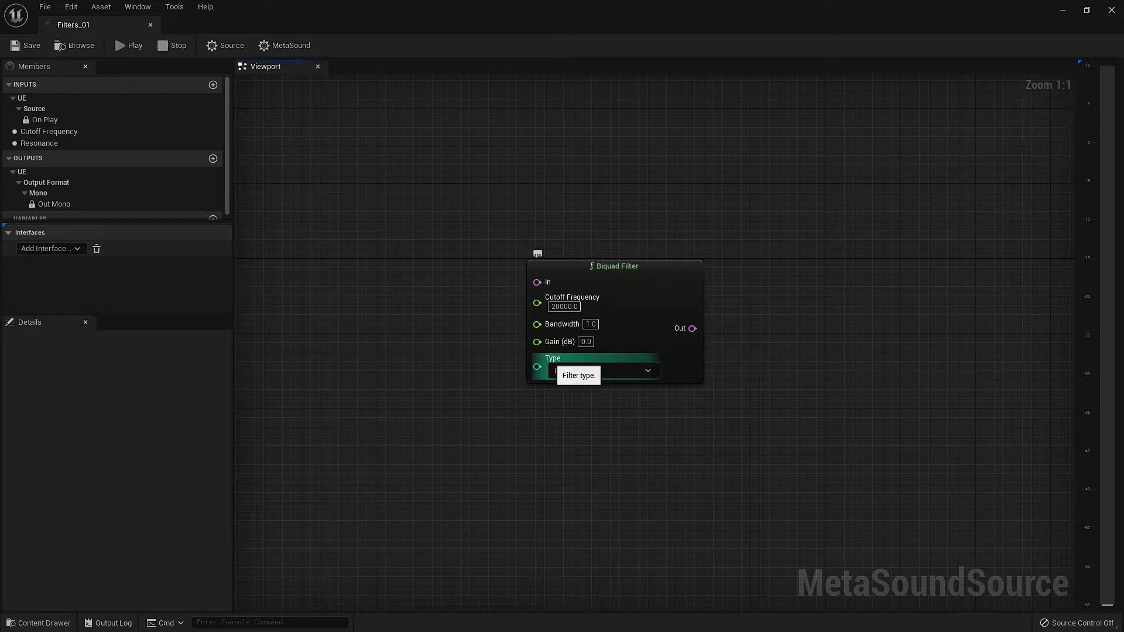
Replace the Biquad Filter with a Dynamic Filter node, keeping its FilterType on Bell
{"action": "left_click", "coordinate": [601, 371]}
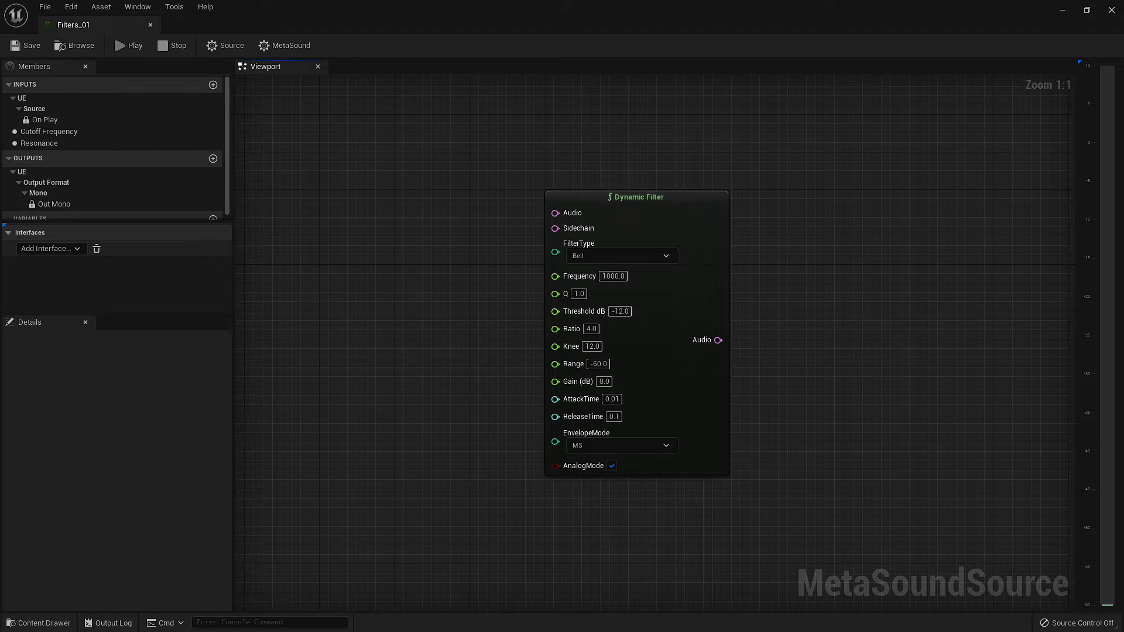
{"action": "mouse_move", "coordinate": [555, 213]}
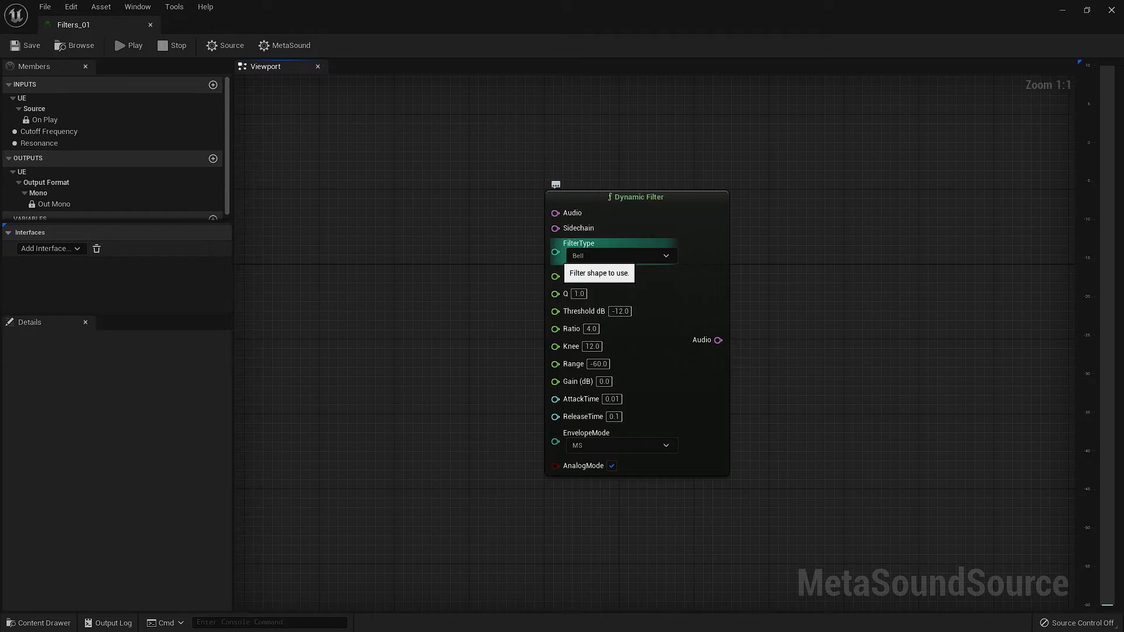
{"action": "left_click", "coordinate": [620, 255]}
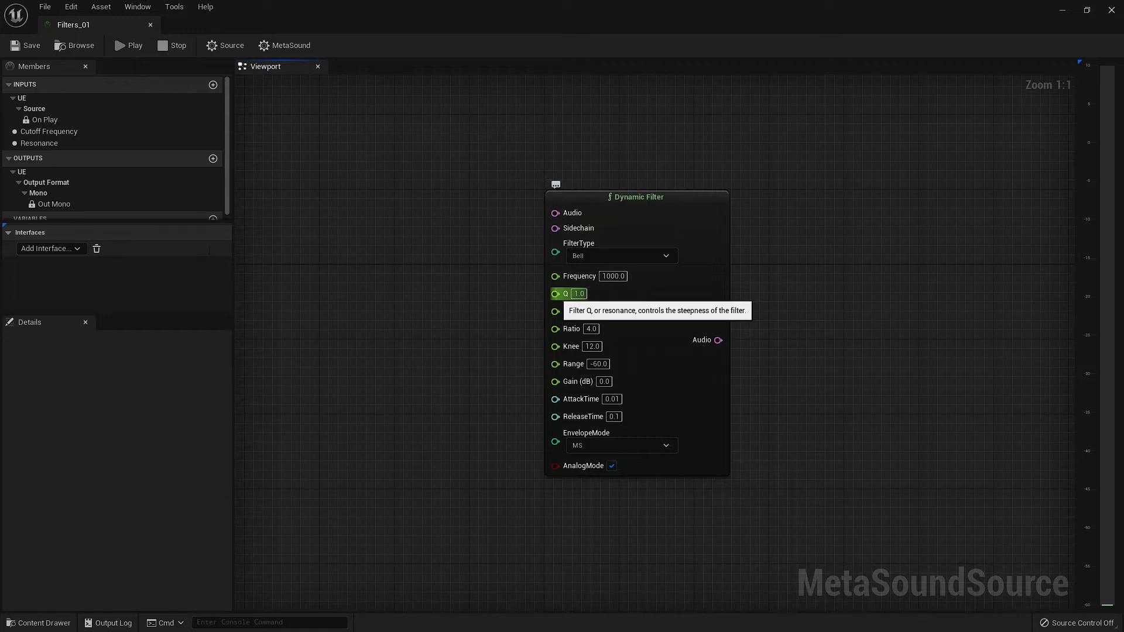
{"action": "mouse_move", "coordinate": [584, 311]}
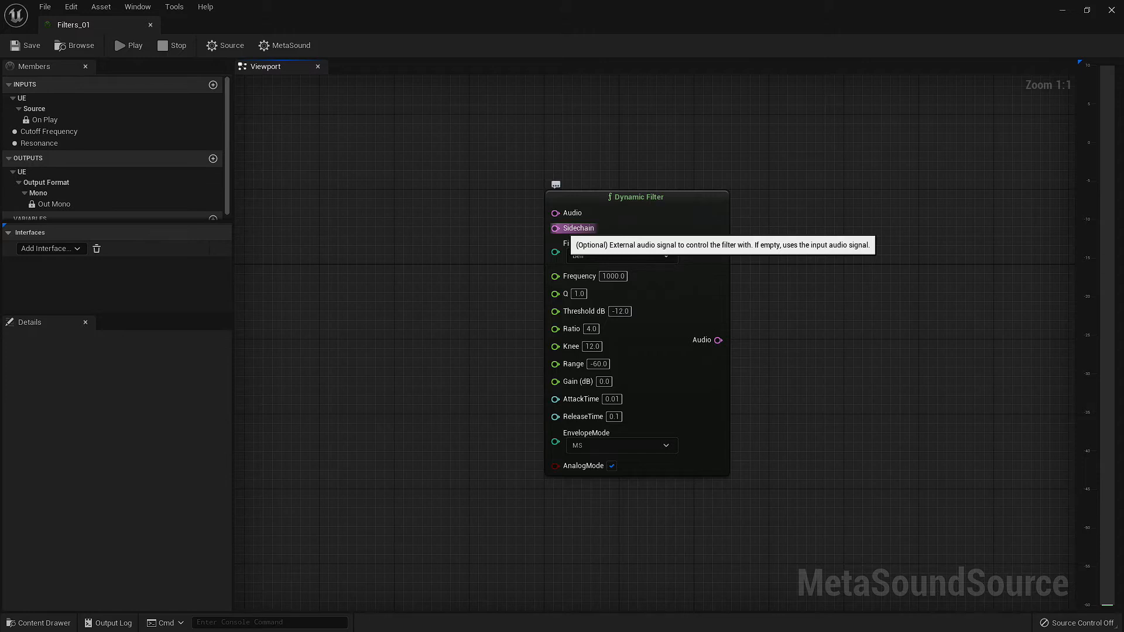
{"action": "mouse_move", "coordinate": [571, 328]}
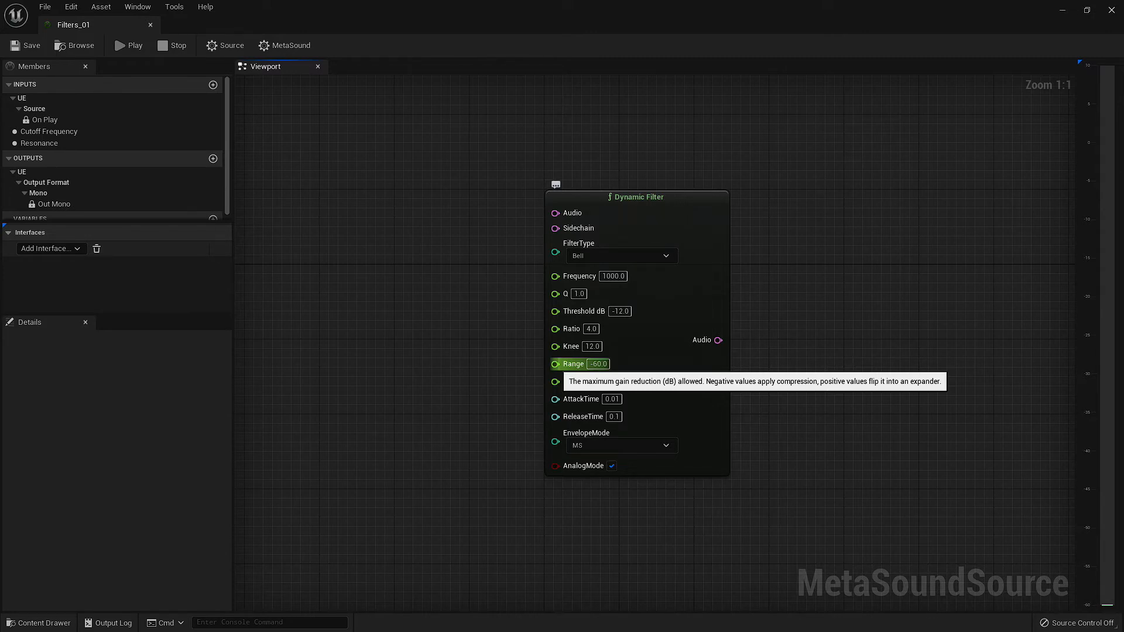
{"action": "mouse_move", "coordinate": [572, 382]}
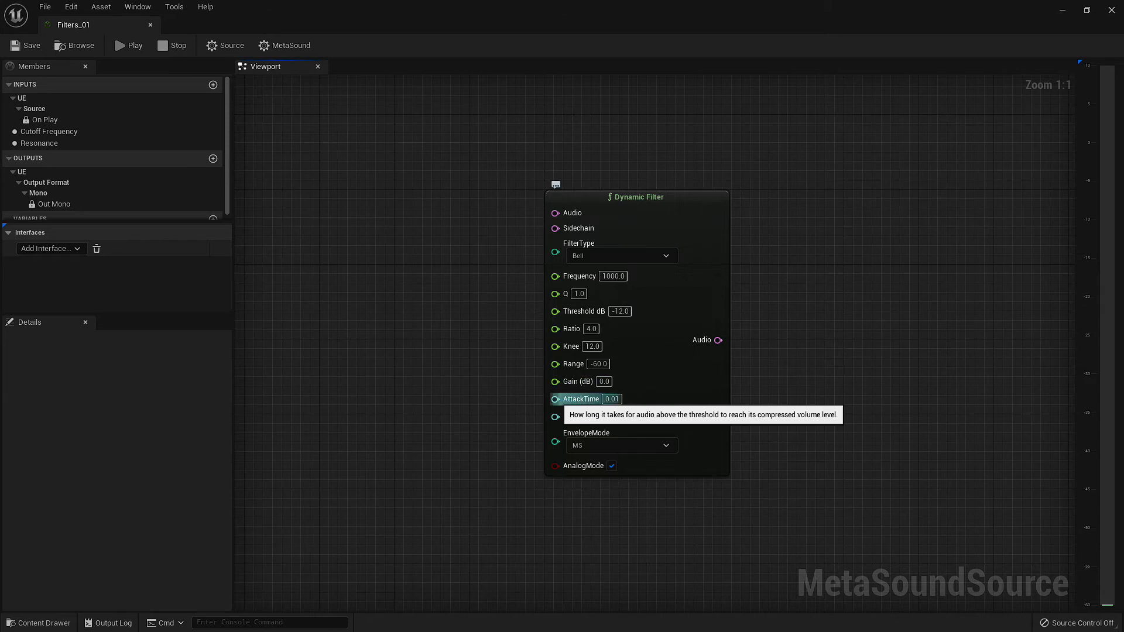
{"action": "mouse_move", "coordinate": [582, 417]}
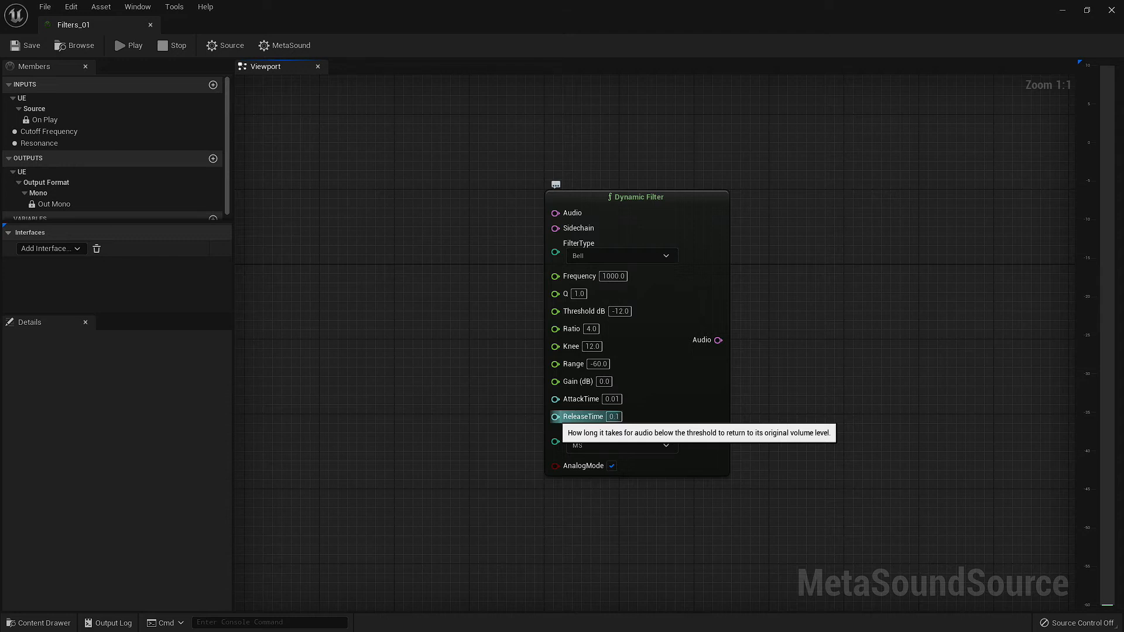
{"action": "mouse_move", "coordinate": [585, 432]}
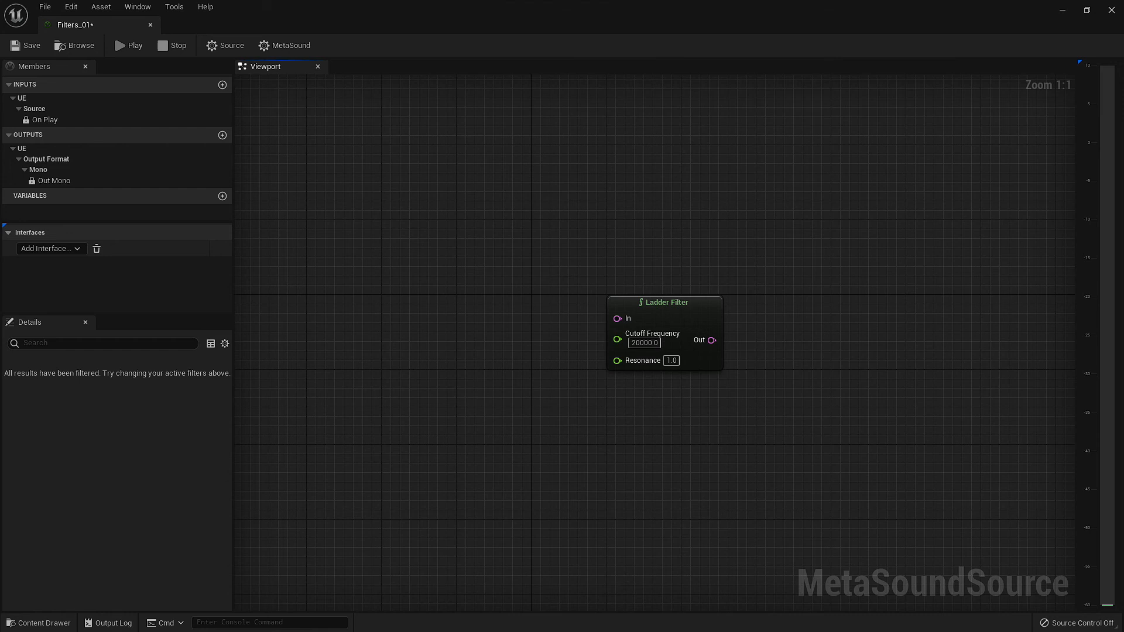
{"action": "mouse_move", "coordinate": [650, 333]}
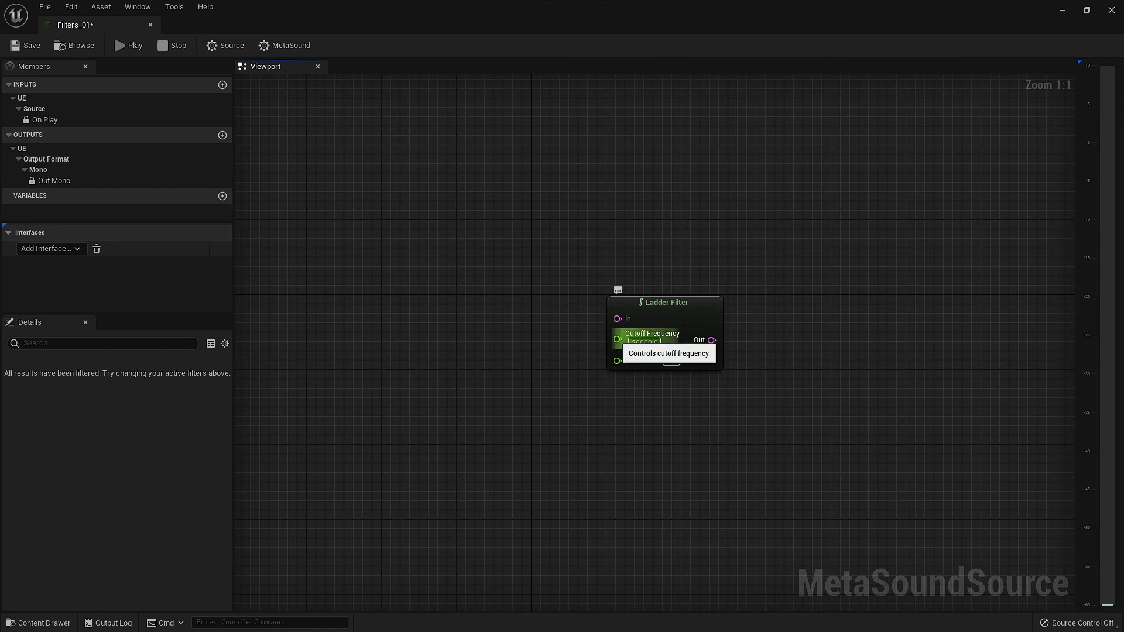